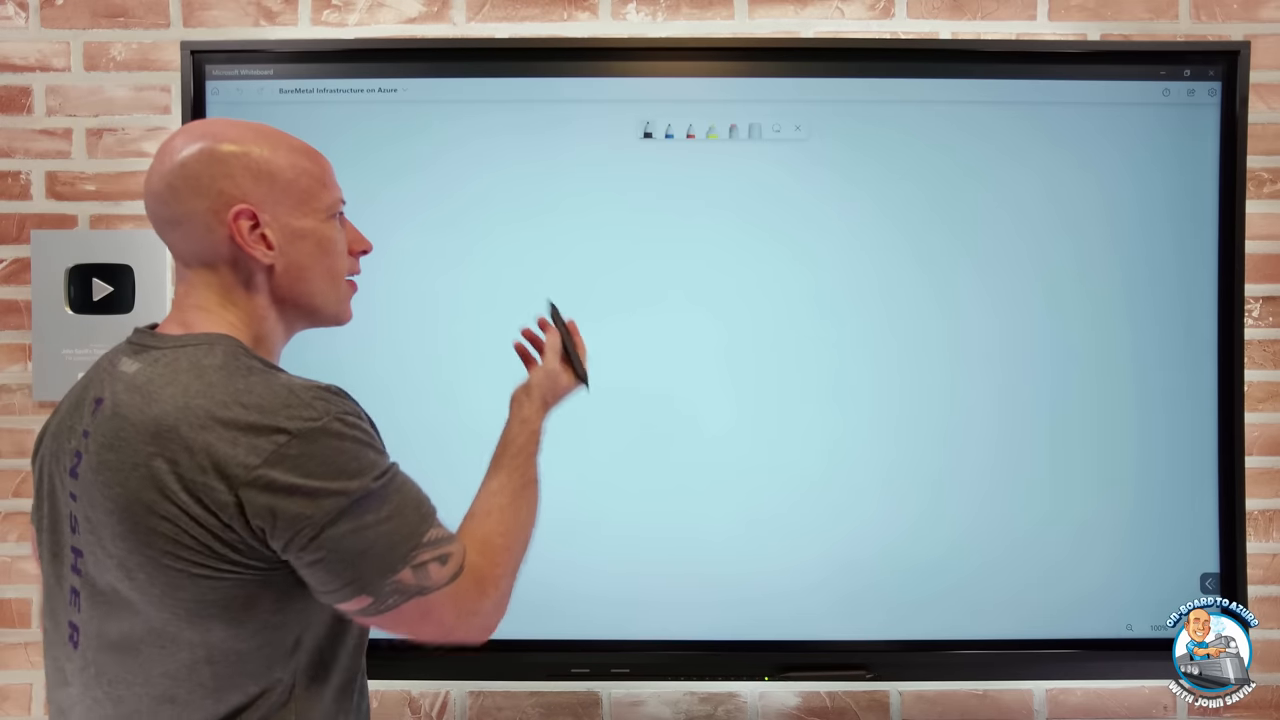
Draw a rectangle on the canvas and label it HOST.
drag(470, 230, 470, 316)
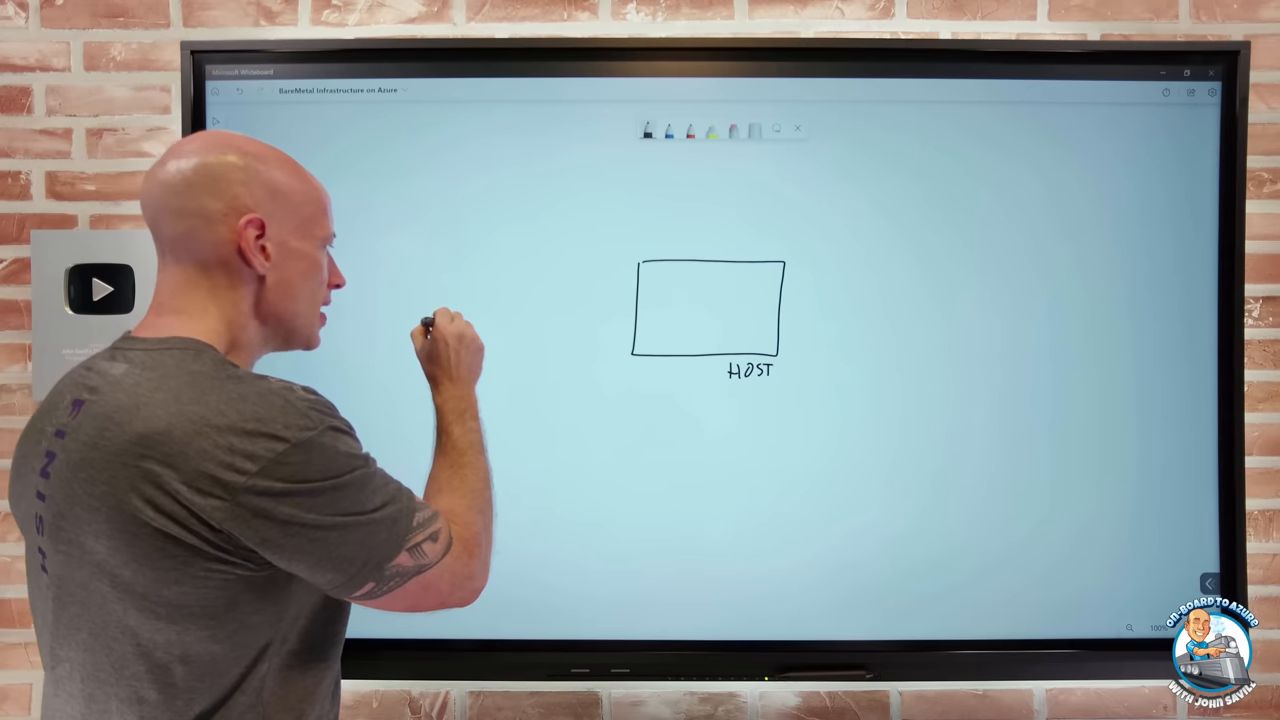
Handwrite IaaS, PaaS and layer labels to the left of the HOST rectangle.
click(450, 330)
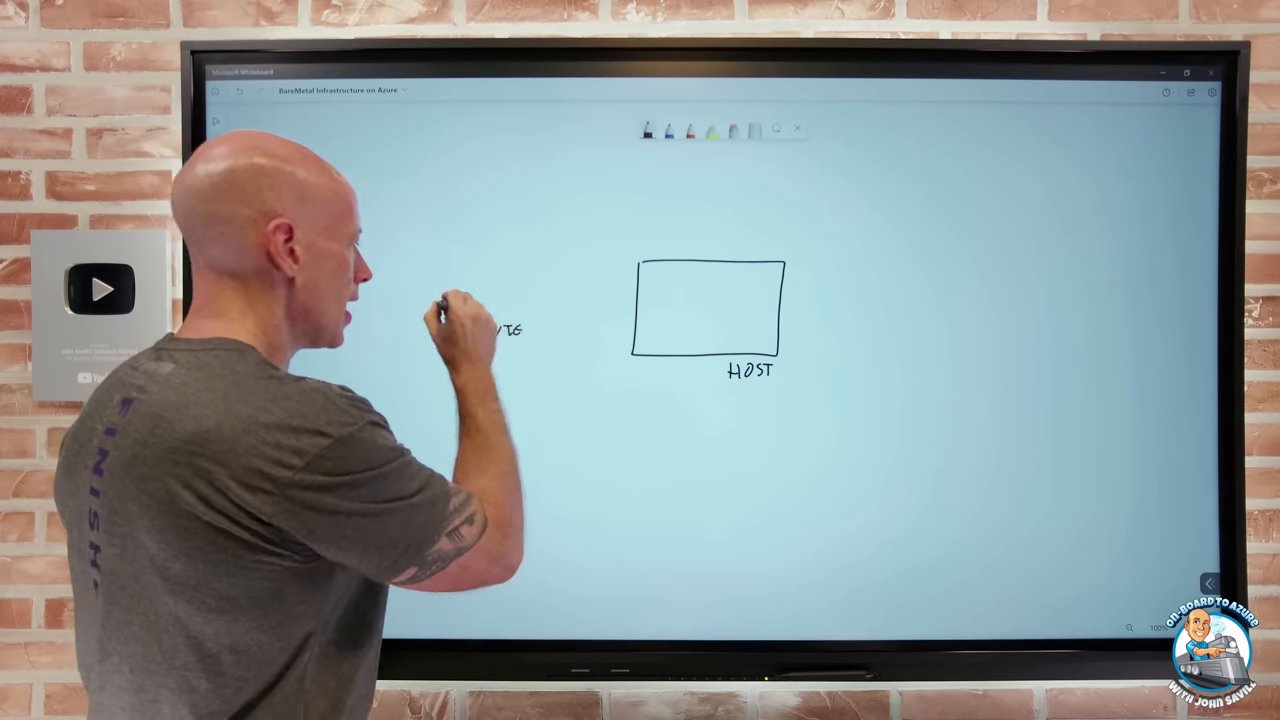
click(470, 310)
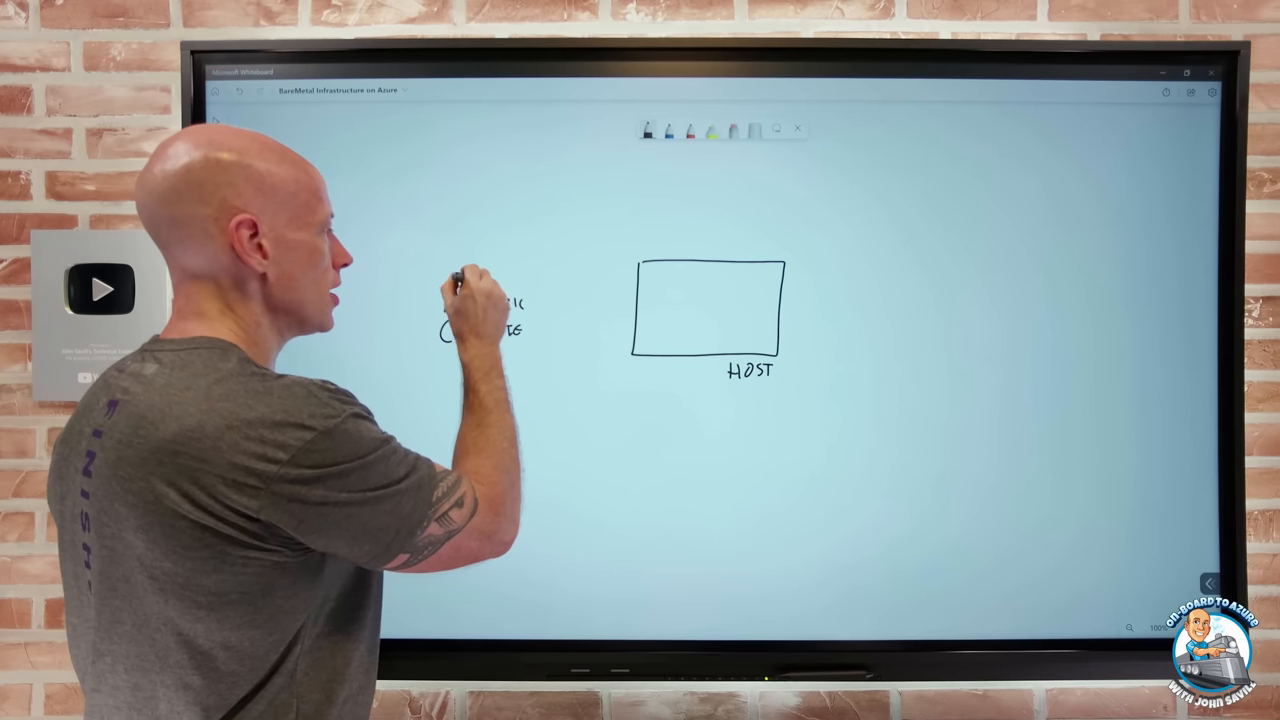
drag(460, 276, 480, 340)
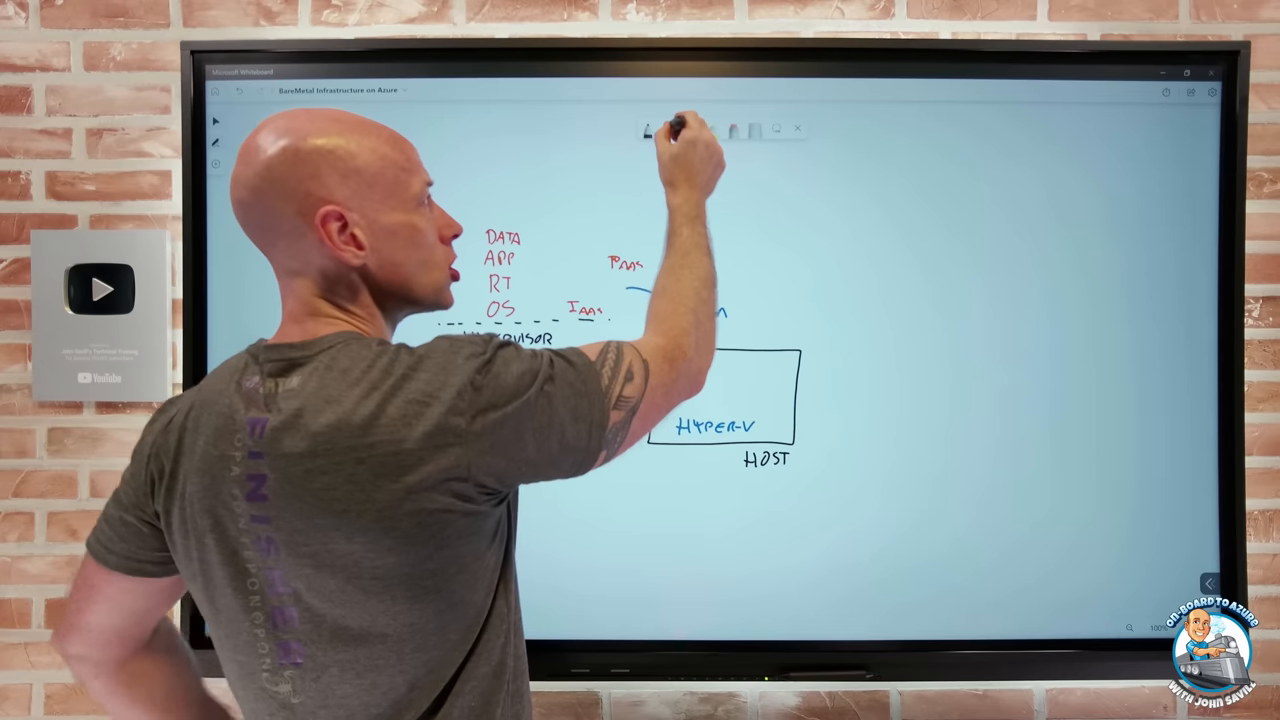
Choose a different ink colour for annotating the Hyper-V host and DATA/APP/RT/OS stack.
click(668, 130)
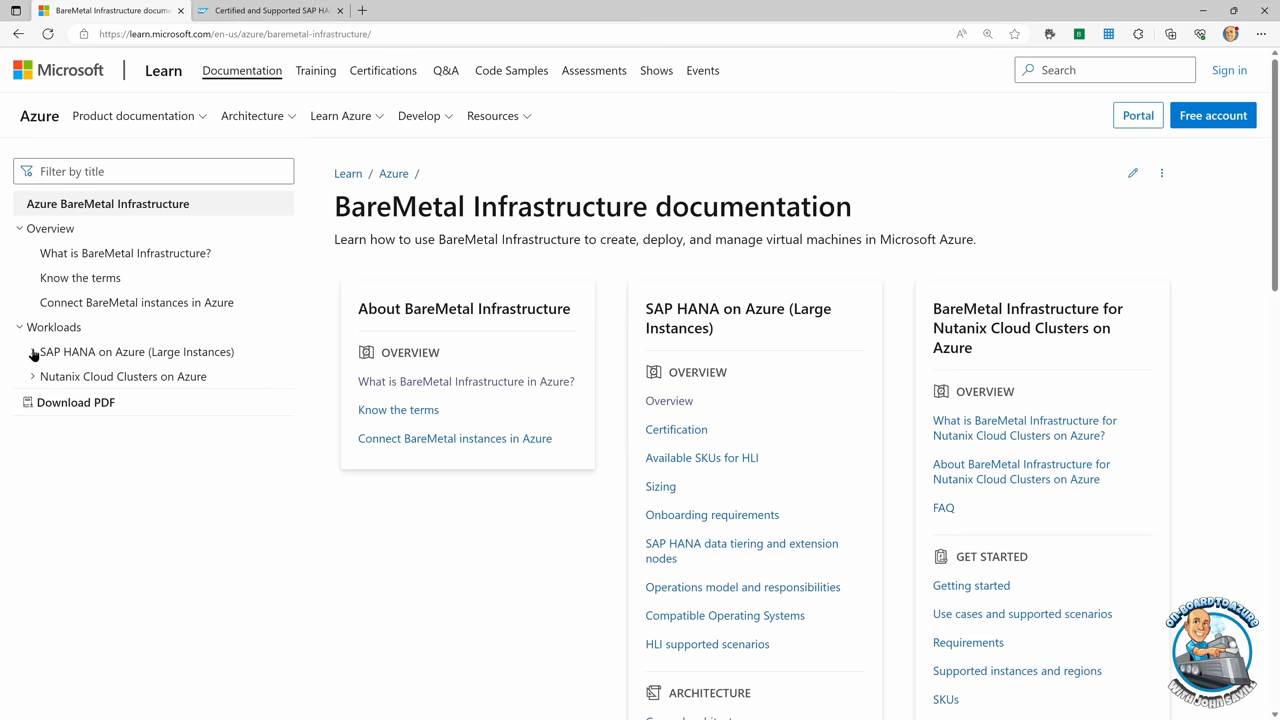
Open the 'What is SAP HANA on Azure (Large Instances)?' overview article from the docs sidebar.
click(32, 352)
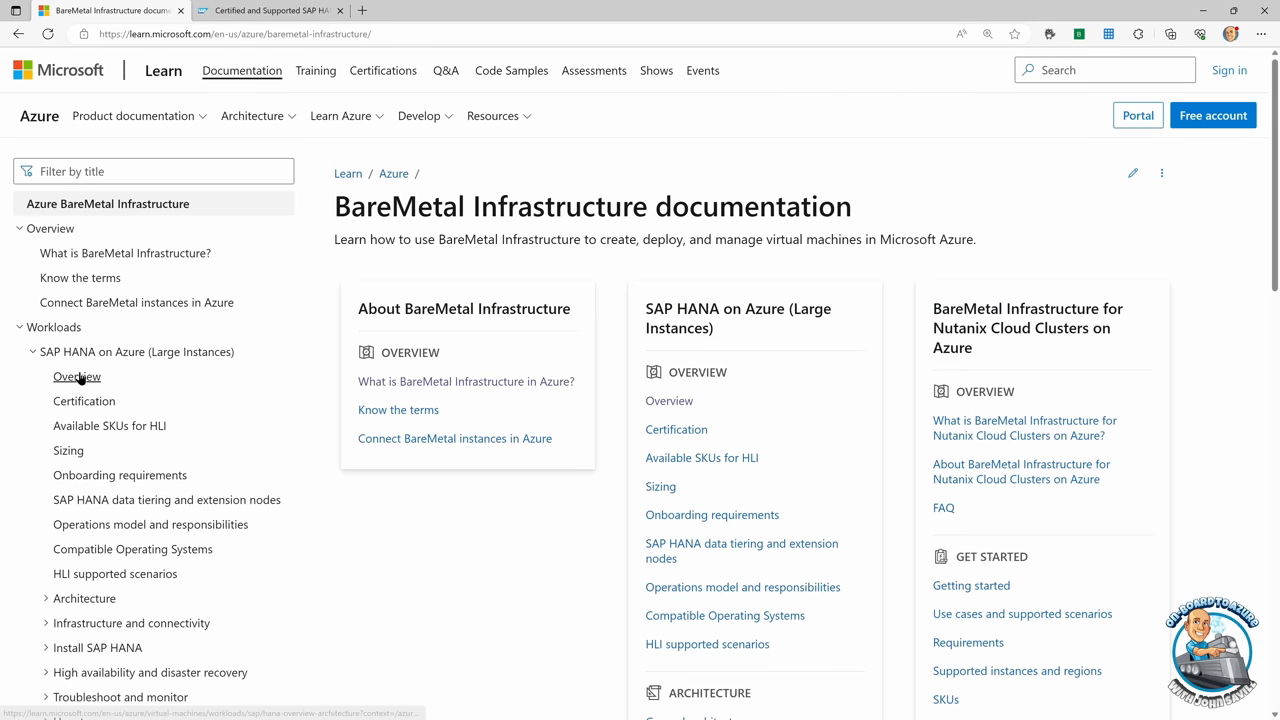
click(76, 376)
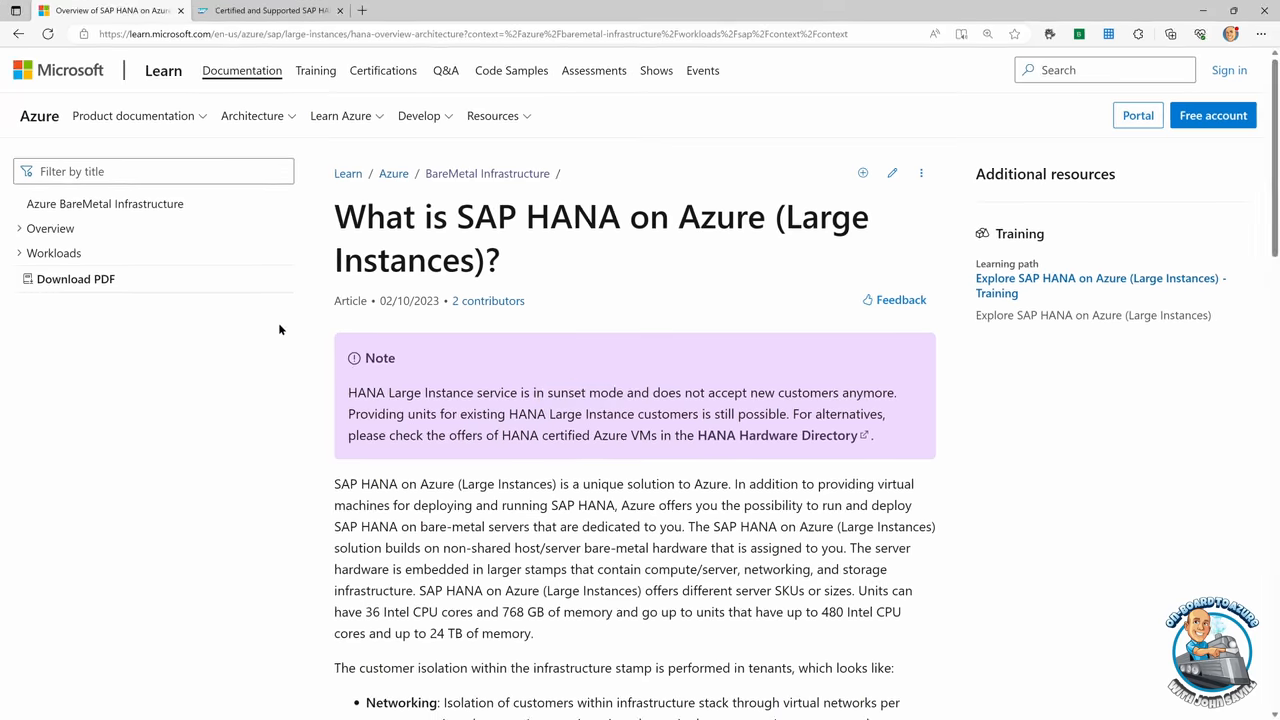
Expand Workloads and Nutanix Cloud Clusters on Azure to reach its overview article.
click(20, 252)
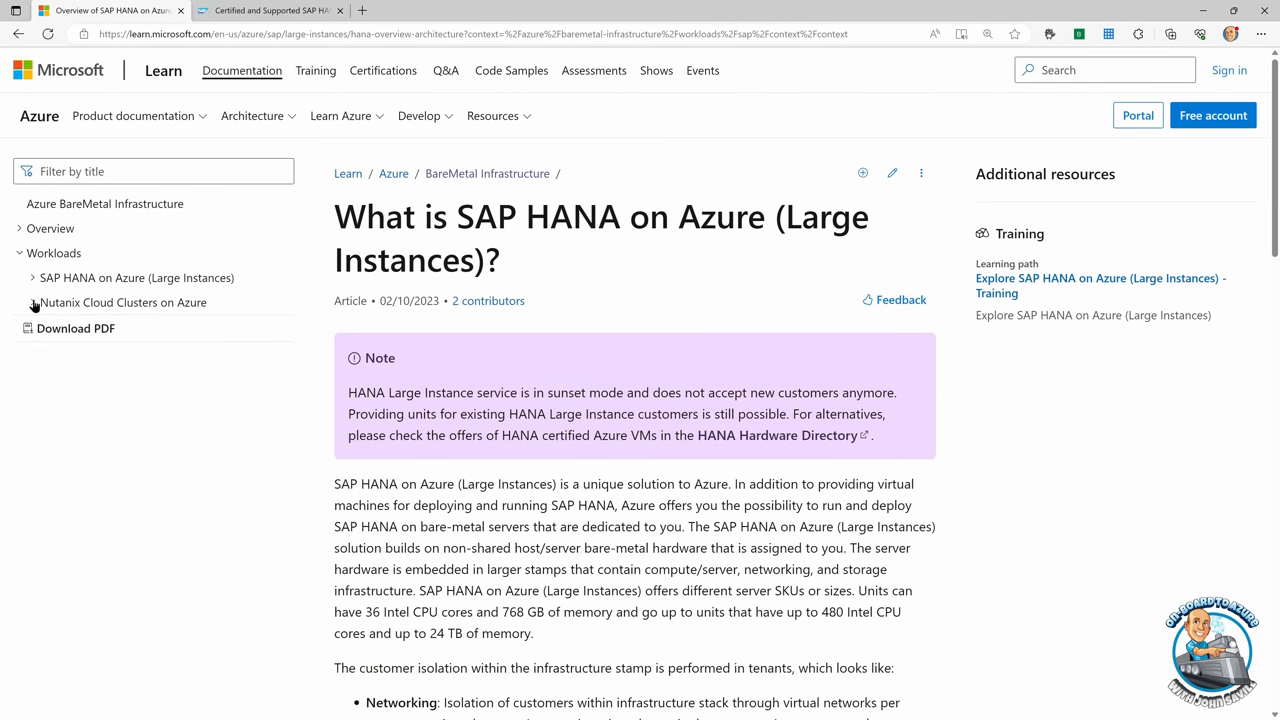
click(122, 302)
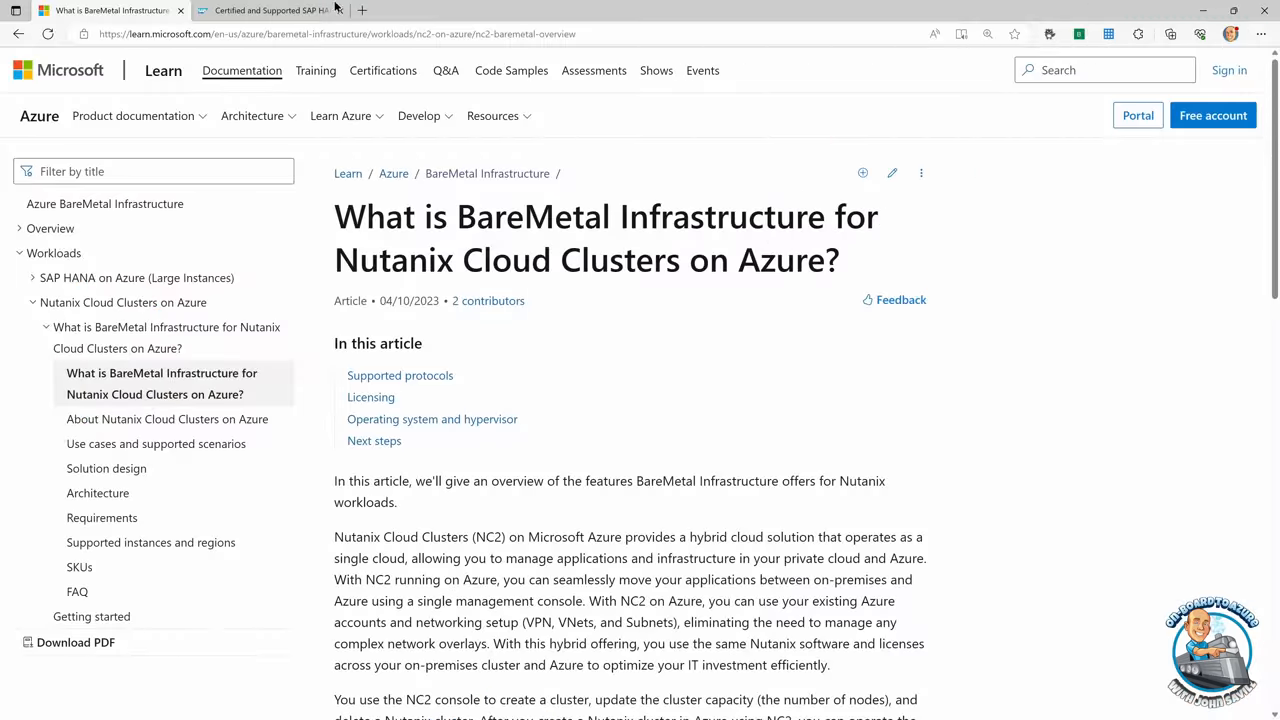
View the SAP HANA Hardware Directory tab listing 139 certified IaaS platform solutions.
click(270, 10)
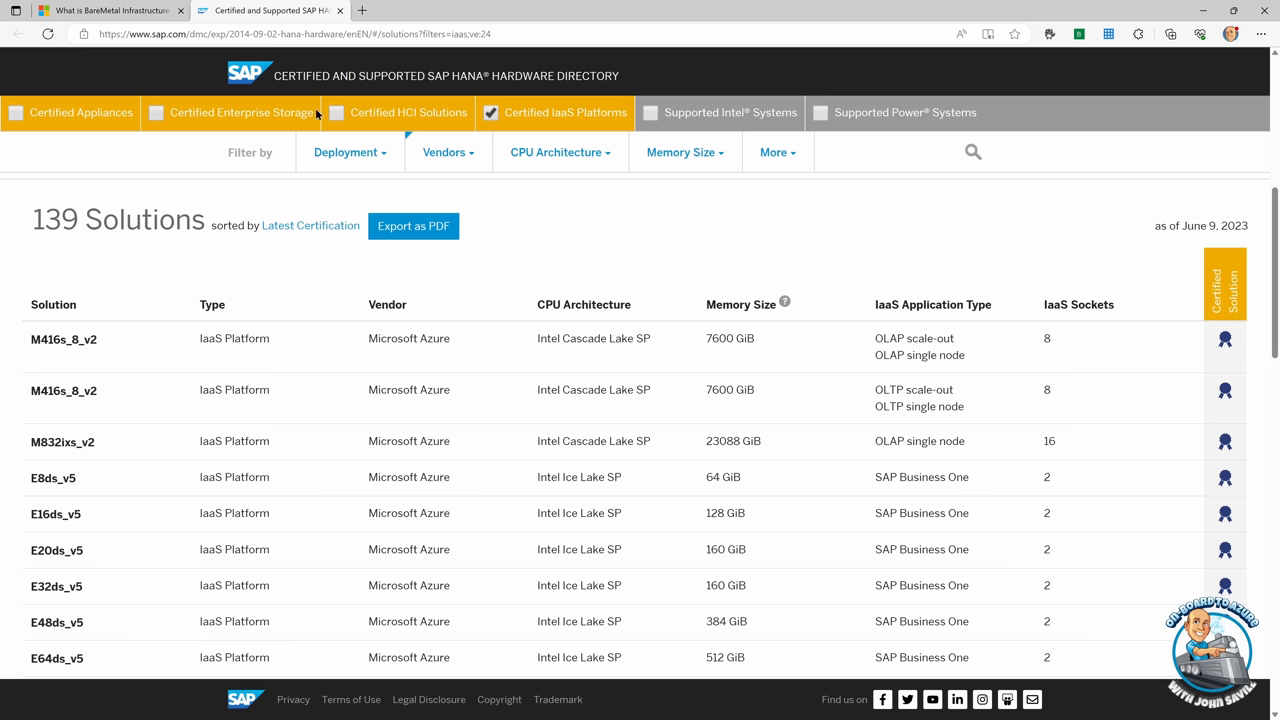
mouse_move(82, 390)
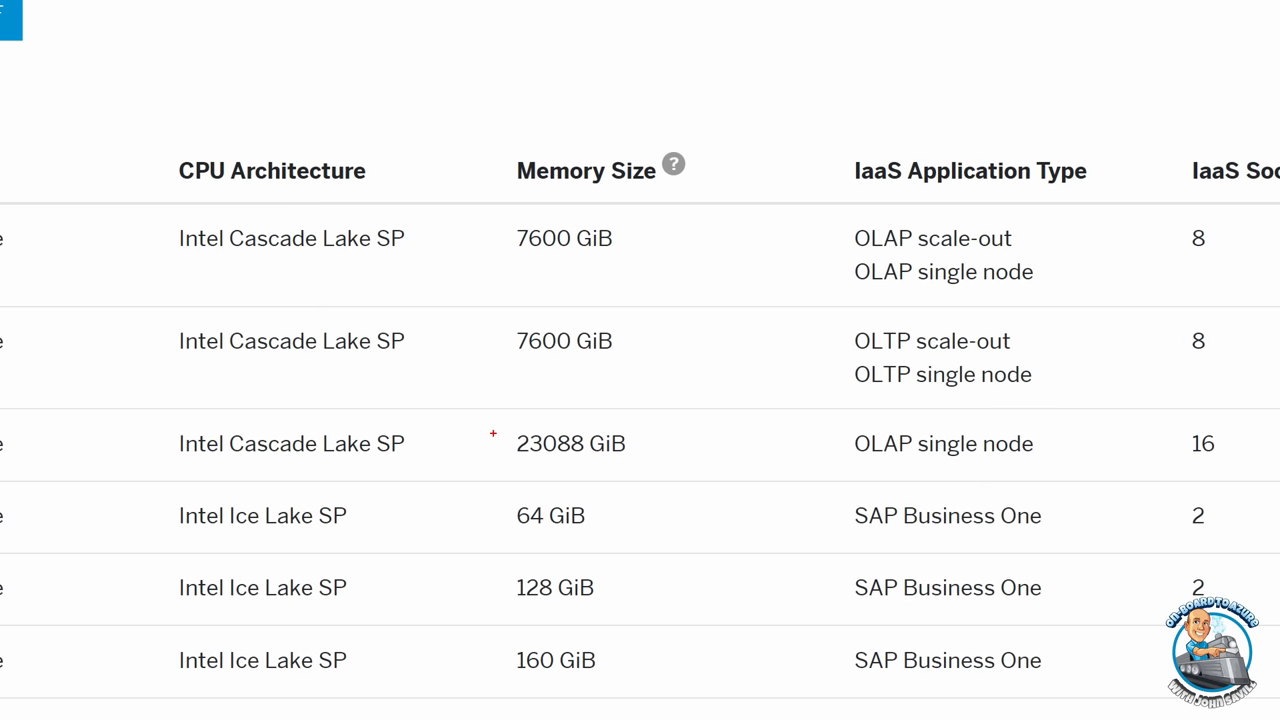
click(572, 442)
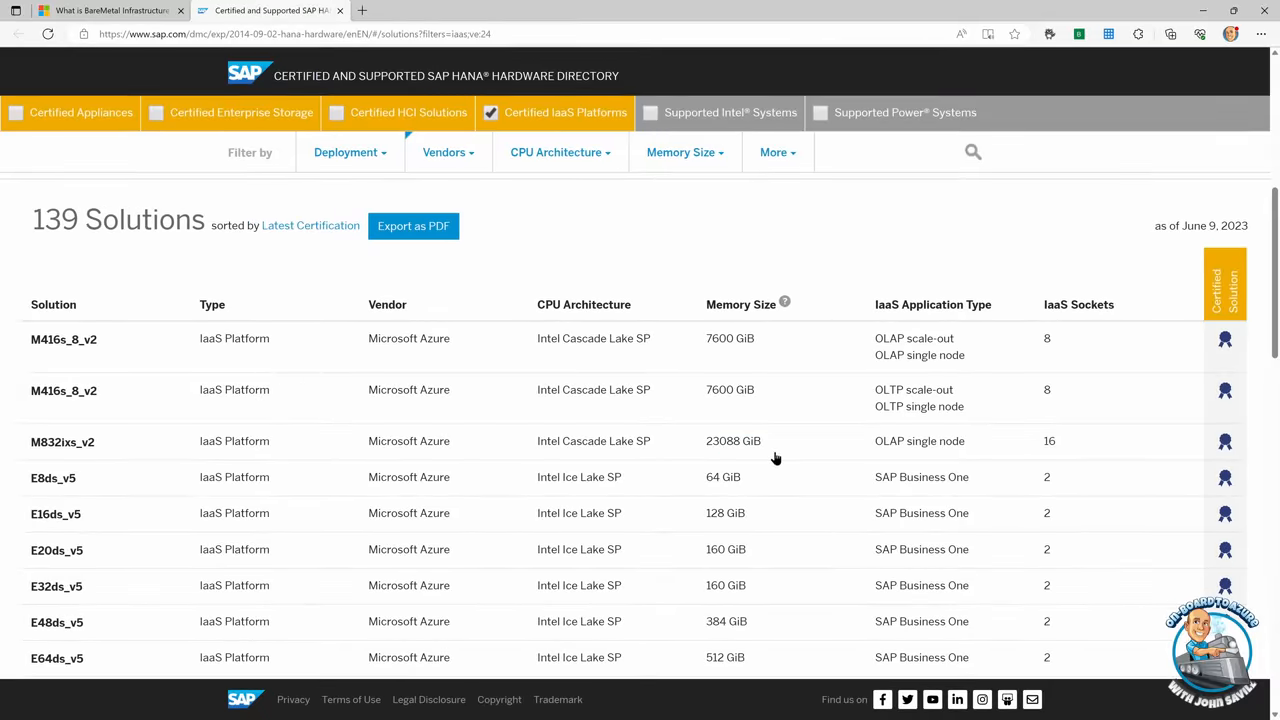
mouse_move(204, 64)
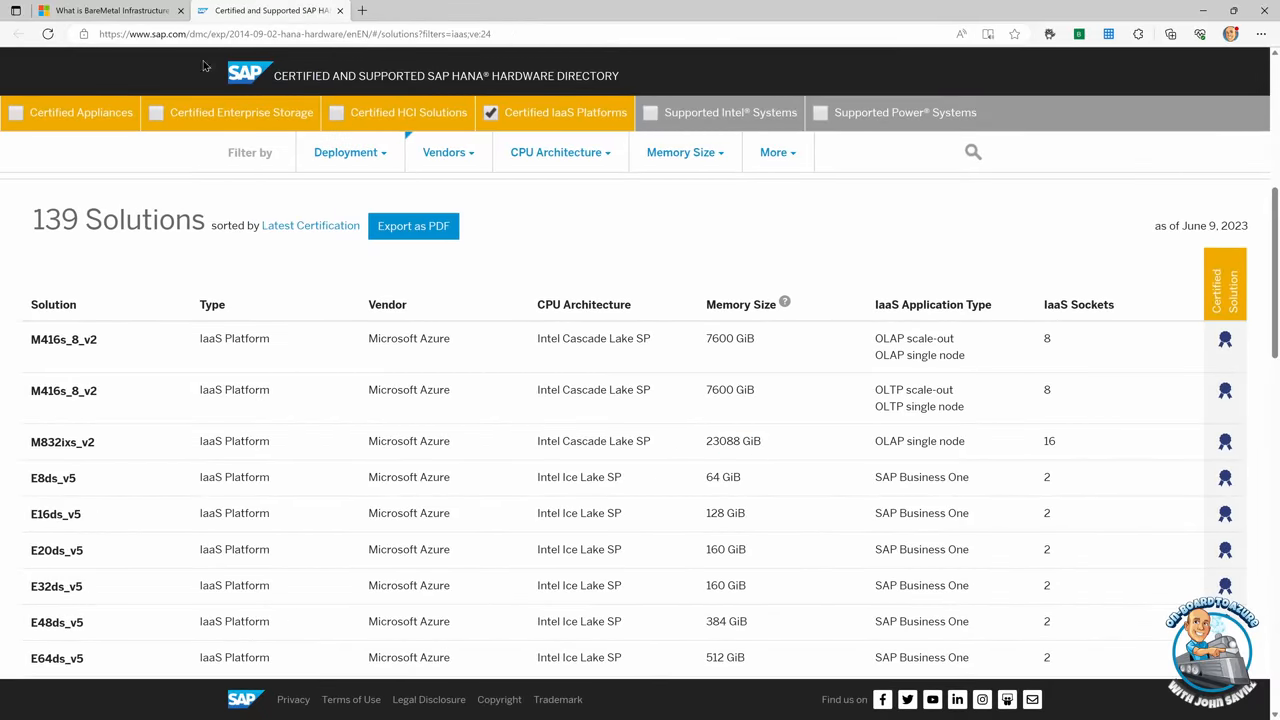
Return to the Whiteboard tab to start a fresh Azure host diagram.
click(104, 10)
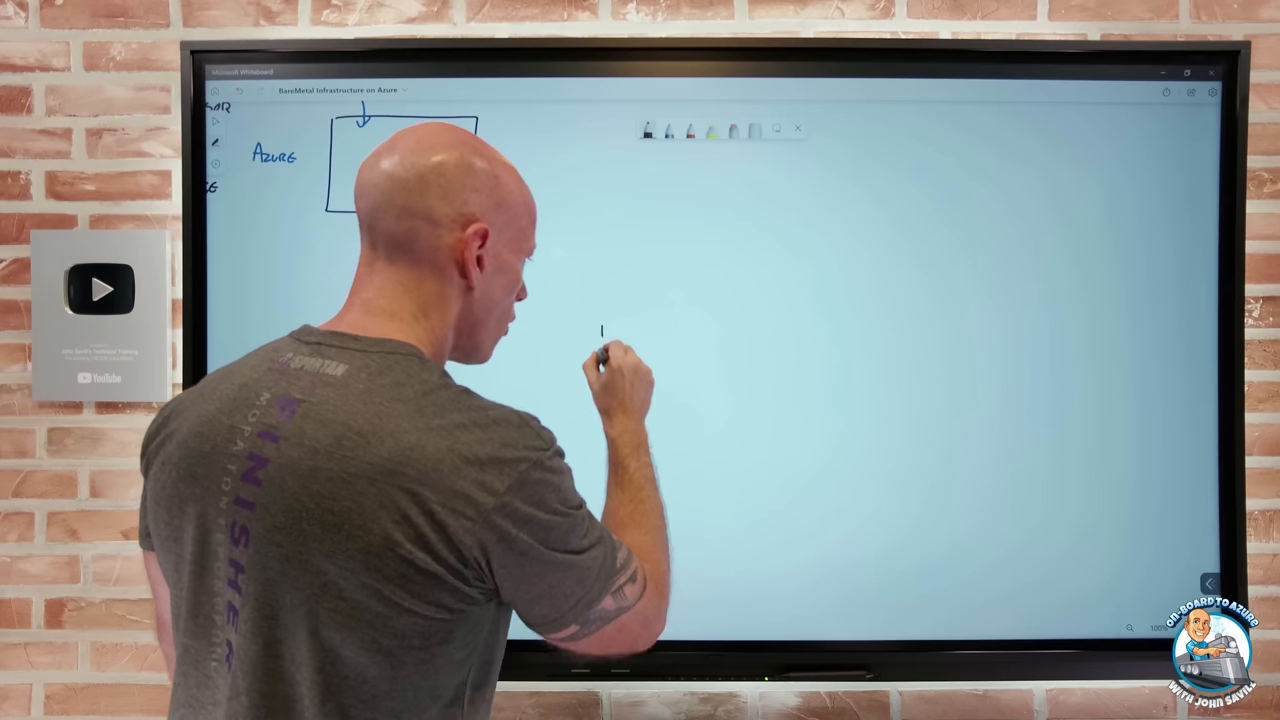
Sketch node boxes beneath the Hyper-V host and label them 3-13 NODE.
drag(600, 324, 684, 424)
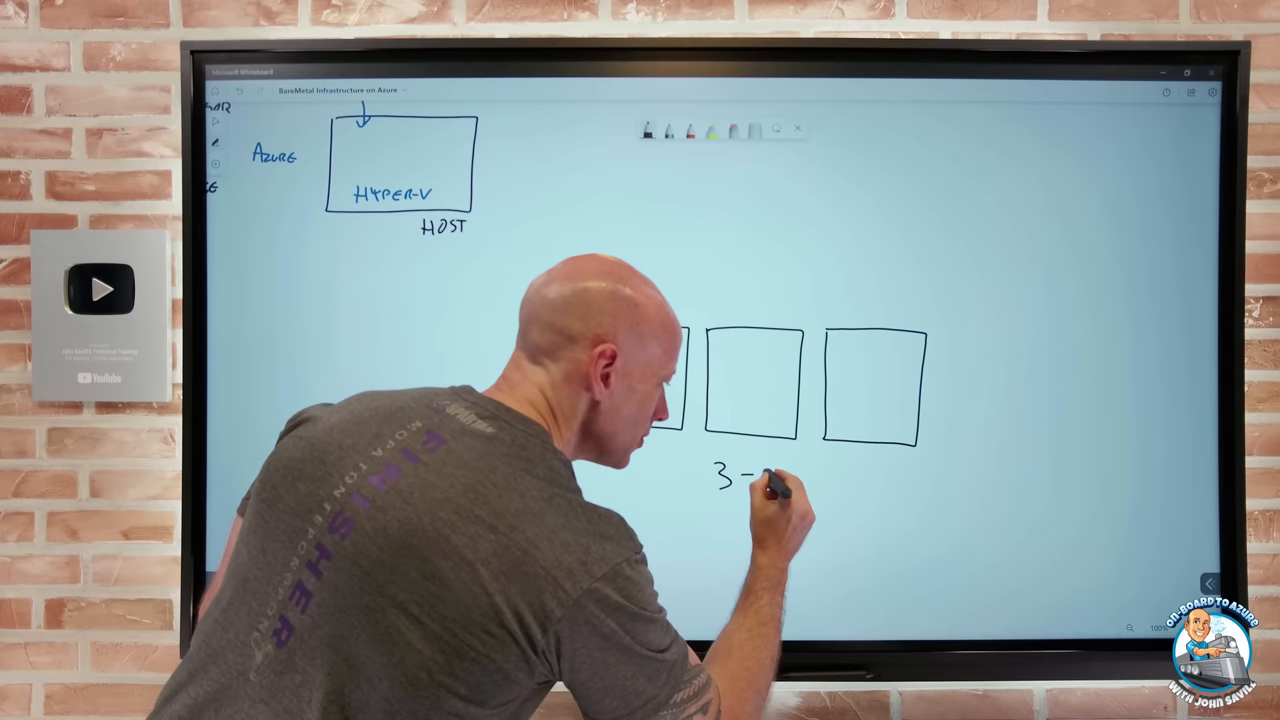
text(13)
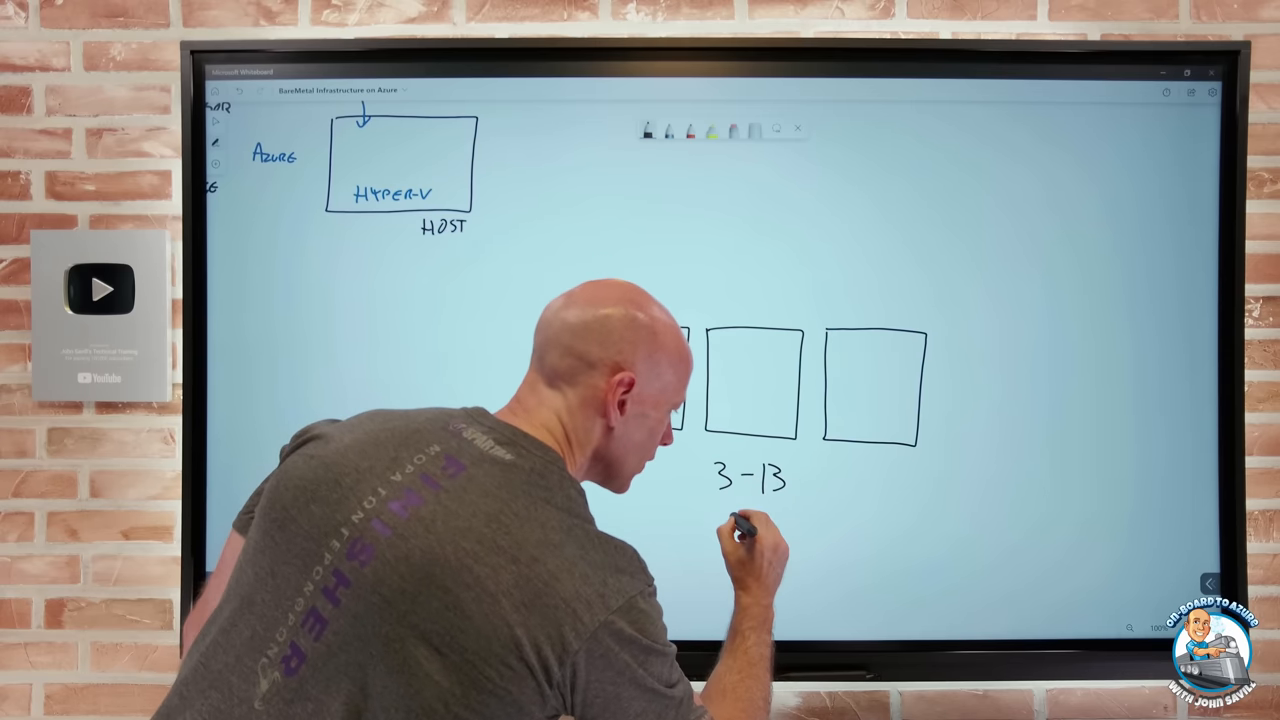
text(NODE)
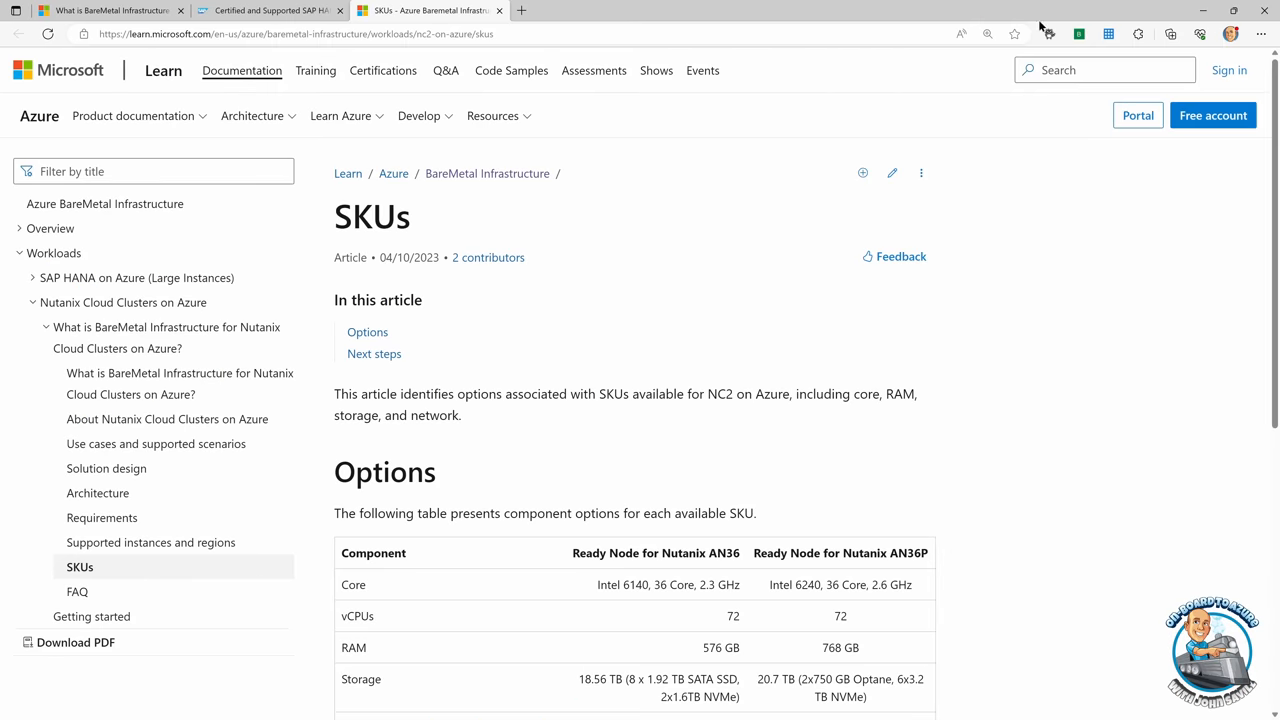
Scroll the NC2 on Azure SKUs article to the AN36 and AN36P options table.
scroll(down, 3)
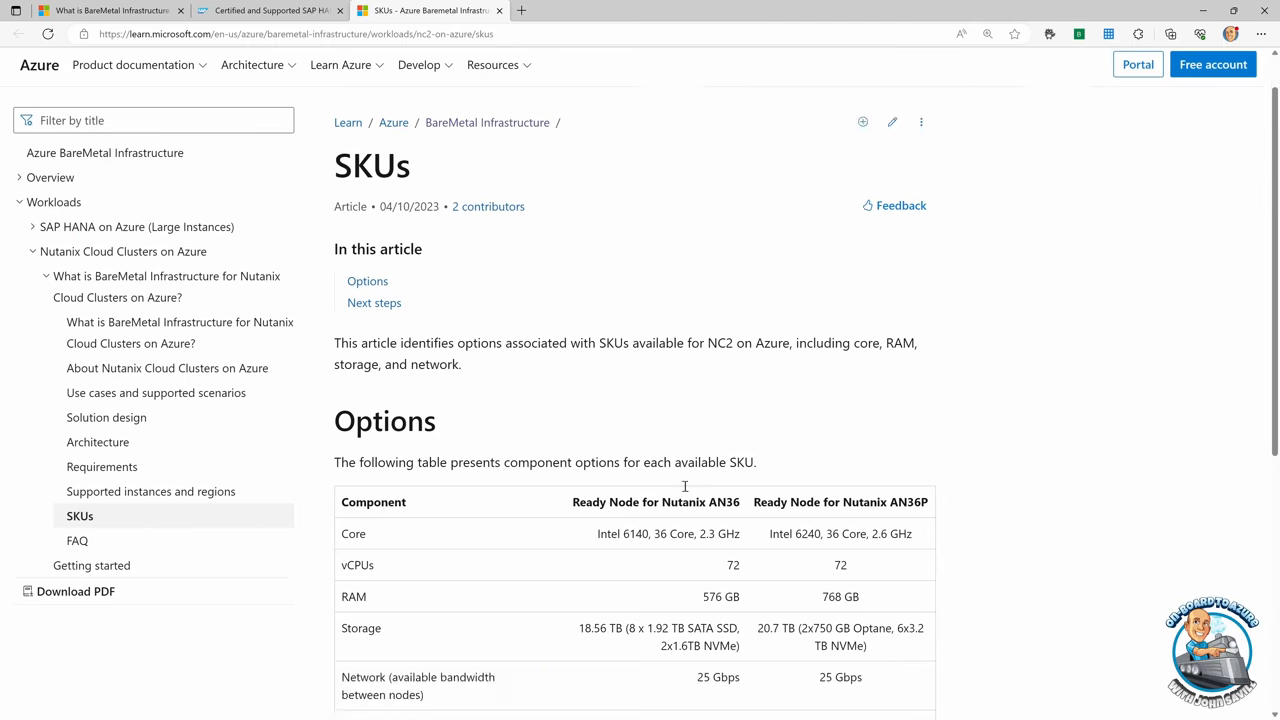
scroll(down, 3)
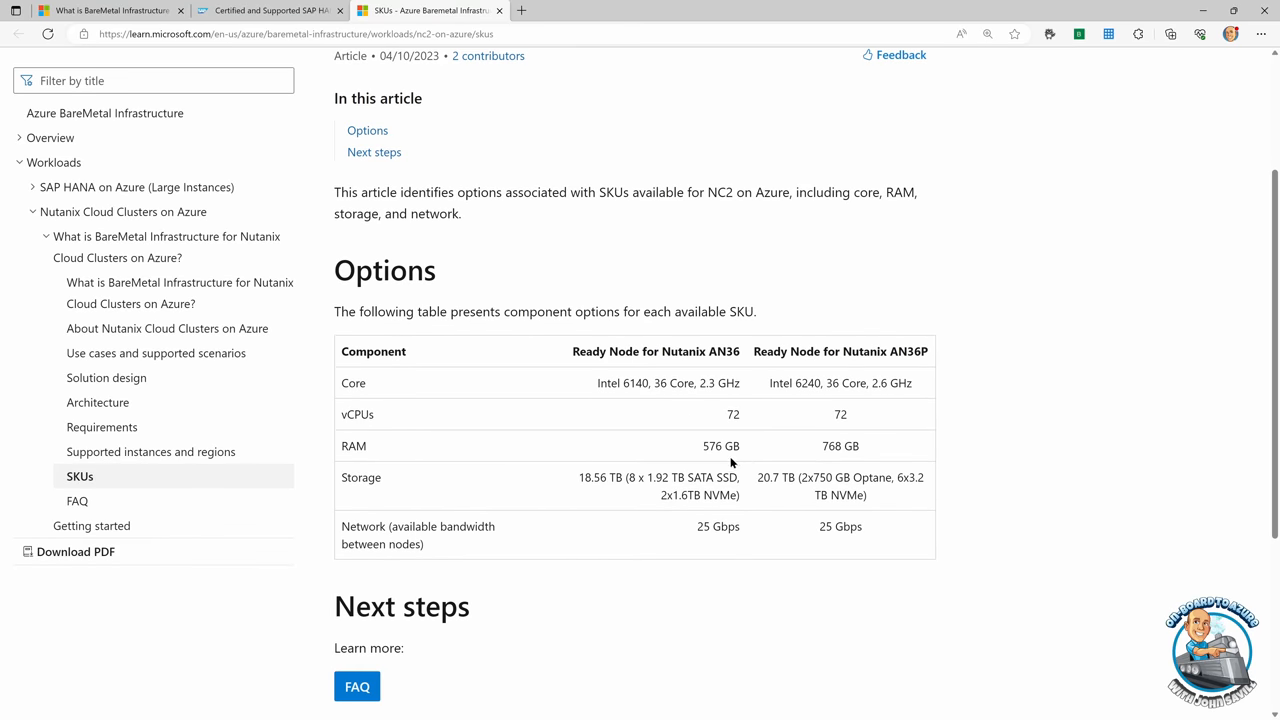
mouse_move(736, 468)
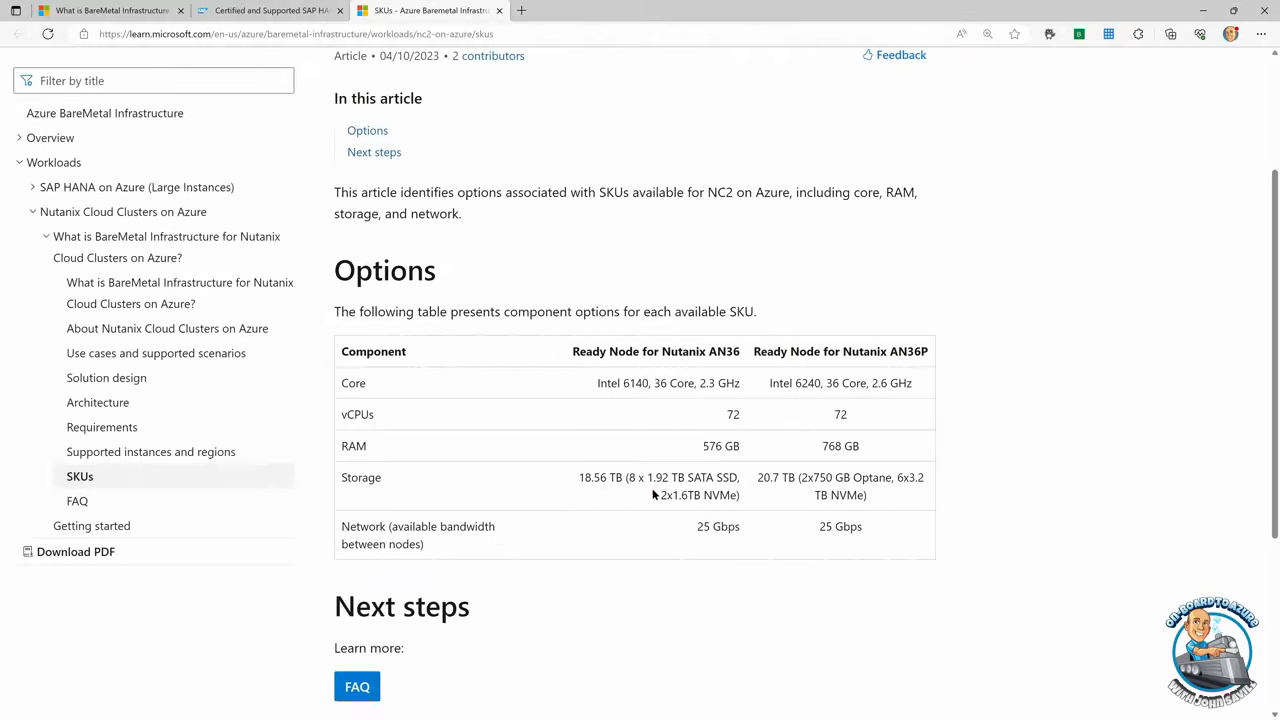
scroll(up, 3)
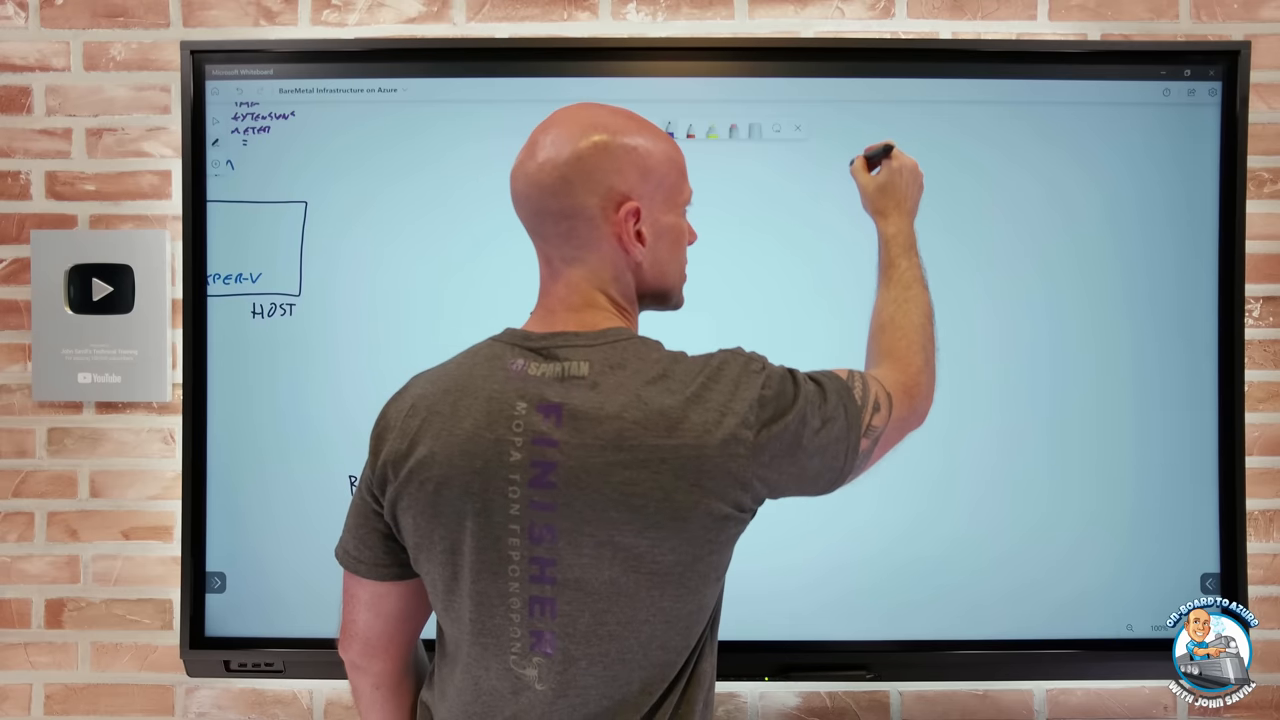
Draw new NC2 networking content in the empty area right of the Hyper-V host.
drag(850, 150, 990, 270)
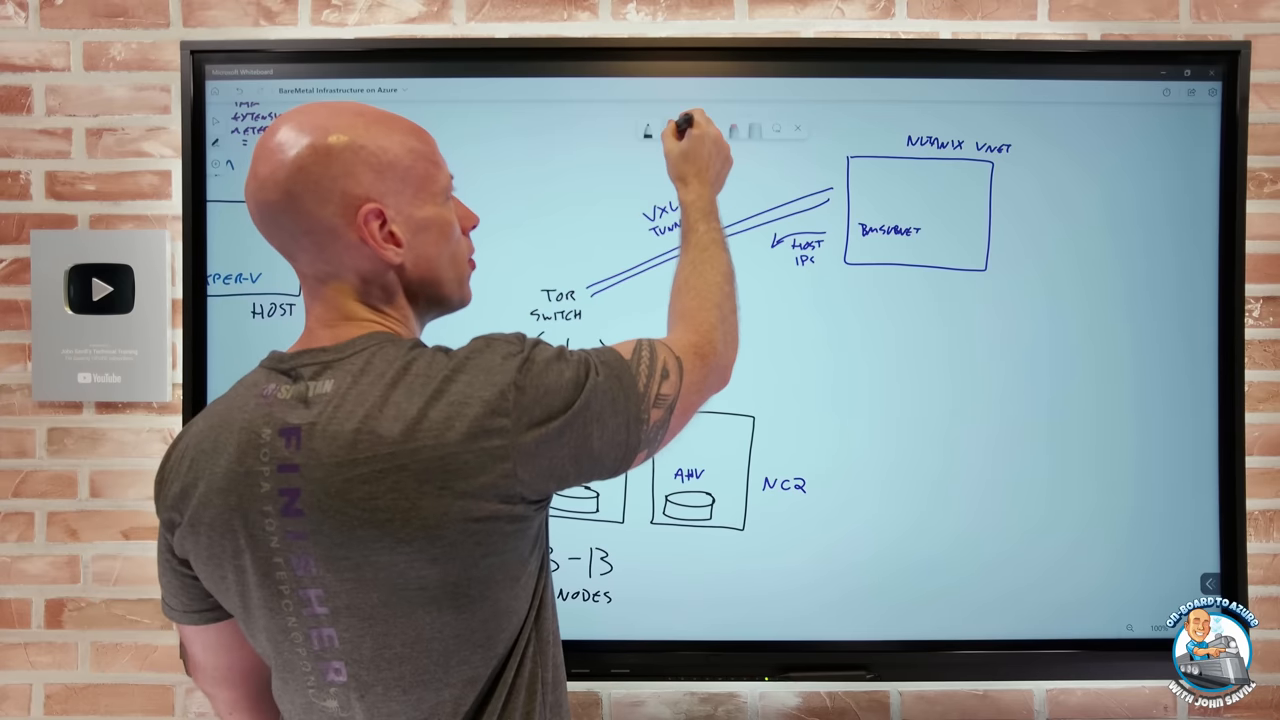
Select the pen to draw the VXLAN tunnel from the TOR switch to the BareMetal subnet.
click(648, 130)
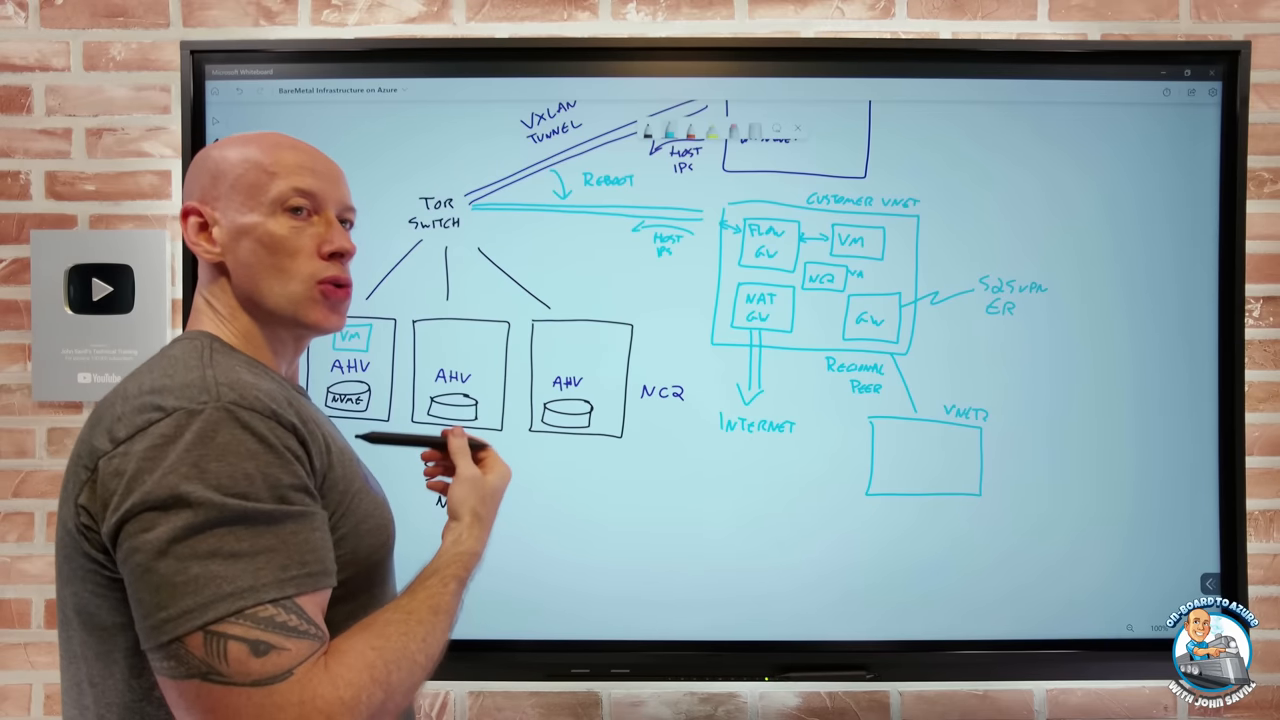
Draw the customer VNet with FGW, NAT GW and GW boxes and arrows to Internet, S2S VPN/ER and peer VNet2.
click(456, 460)
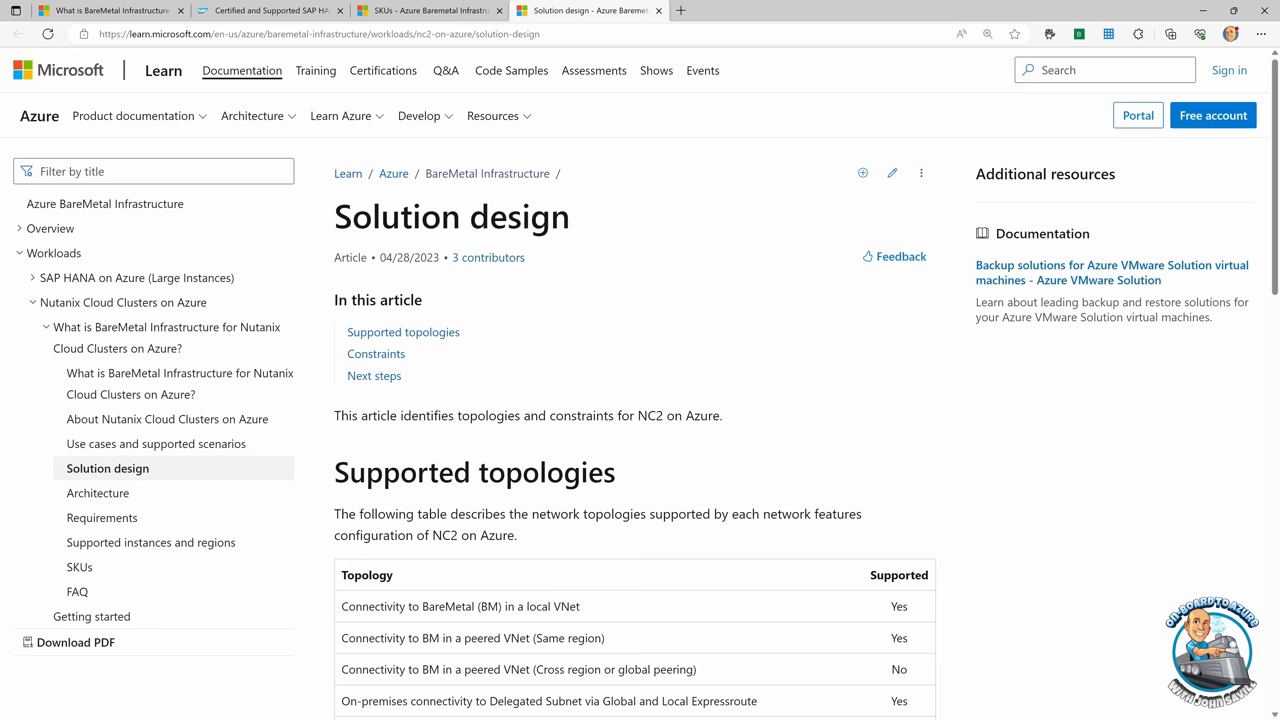
mouse_move(622, 330)
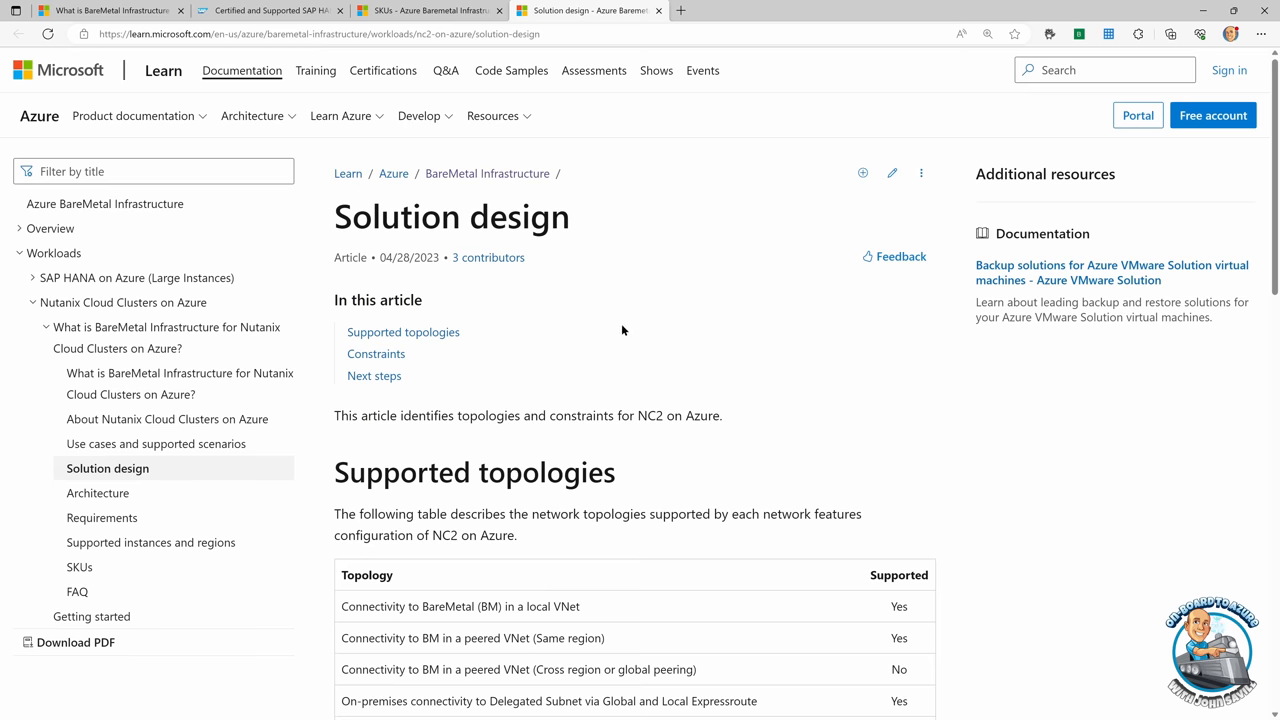
Scroll the NC2 on Azure Solution design article down to the Supported topologies table.
scroll(down, 3)
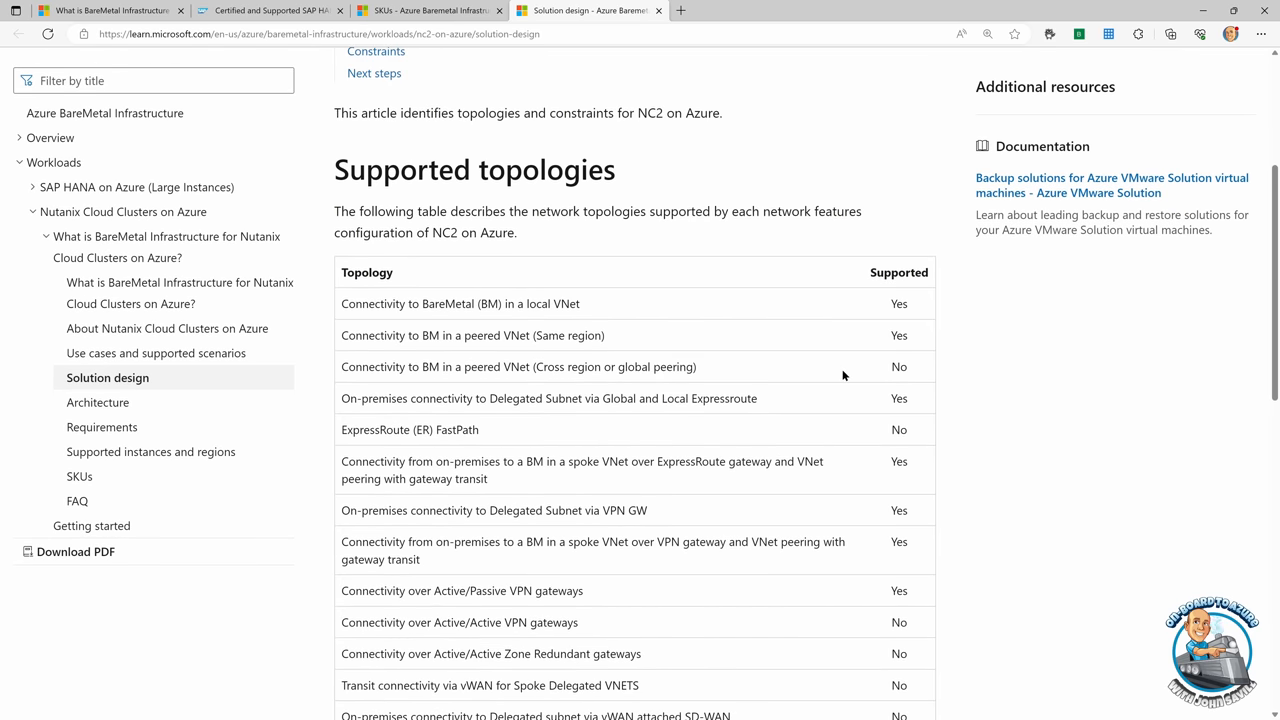
scroll(down, 3)
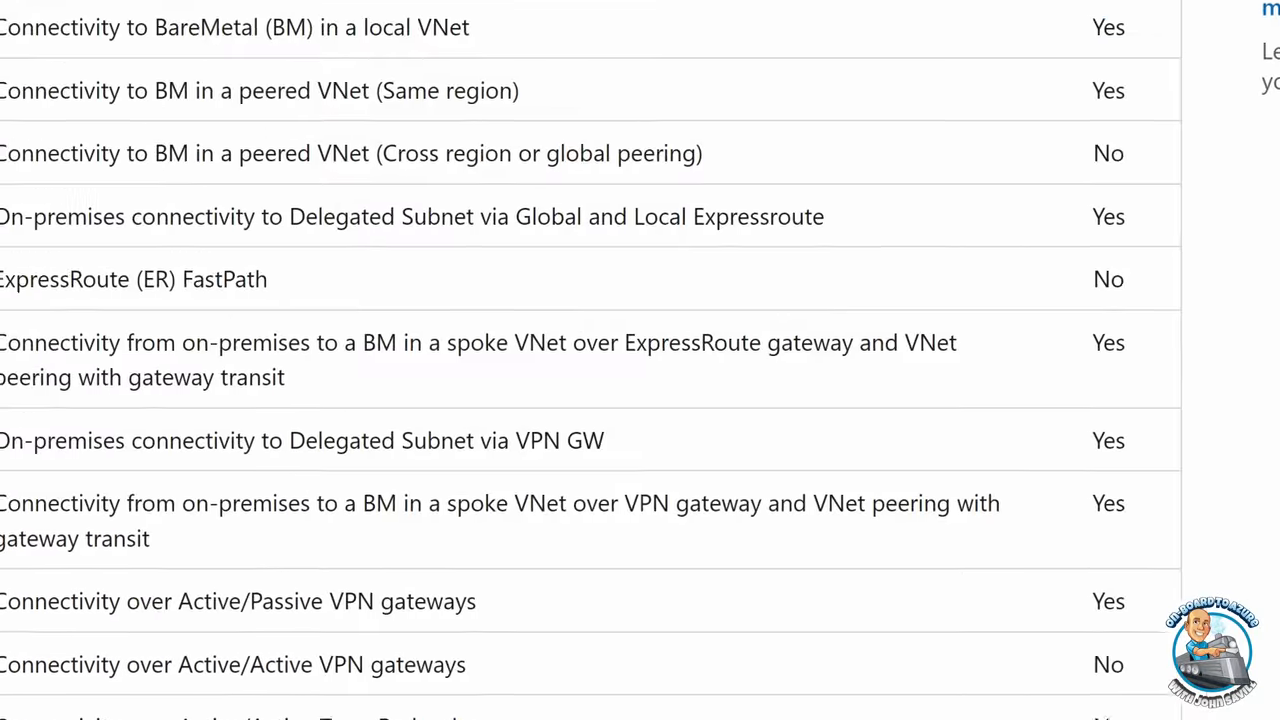
scroll(down, 3)
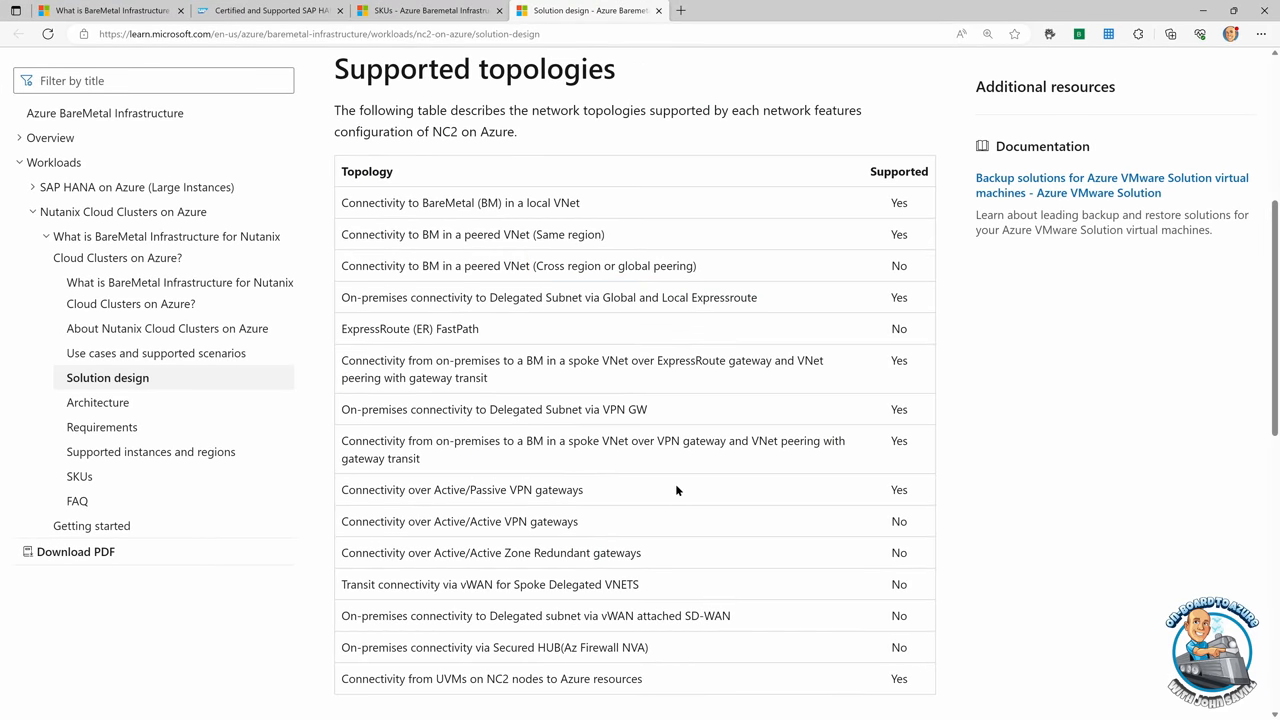
scroll(down, 3)
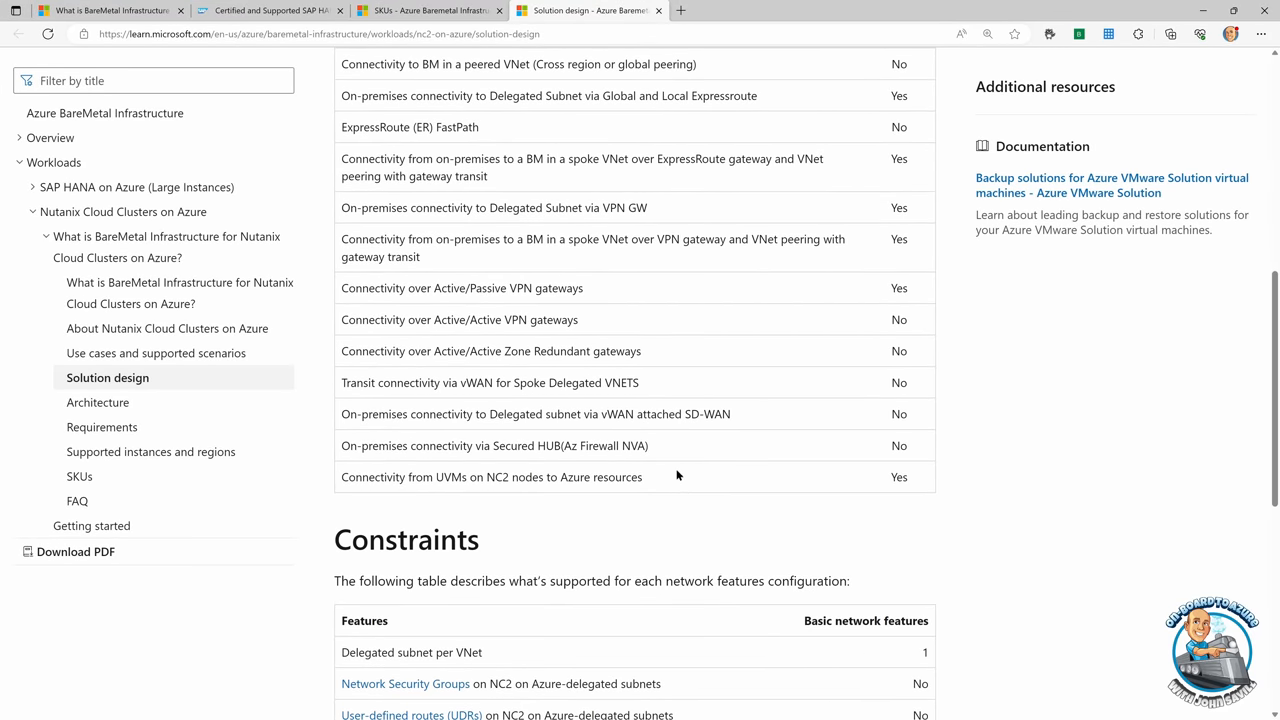
scroll(down, 3)
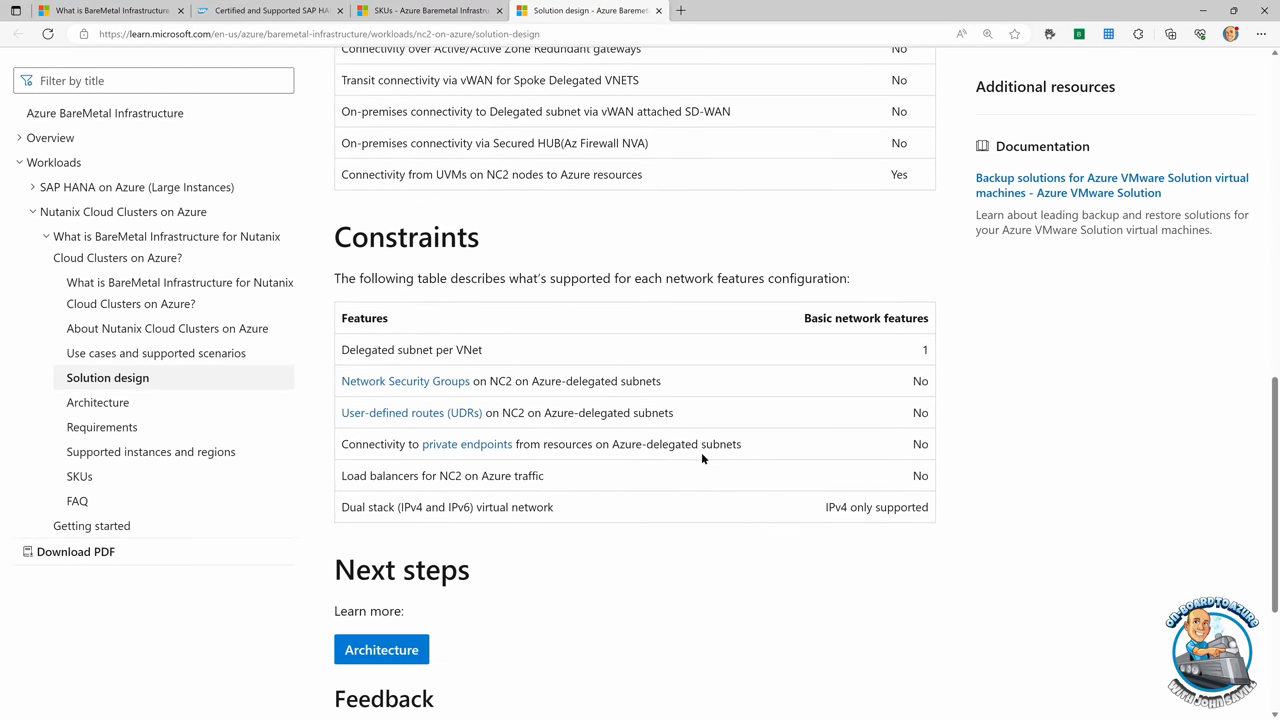